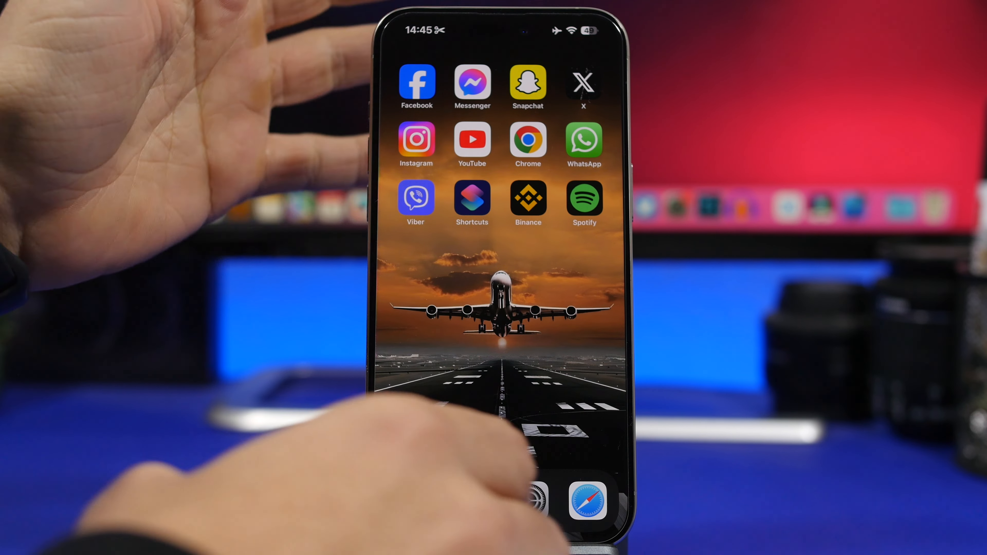
# Step: Launch Settings from the dock and go to the Accessibility page
pyautogui.click(588, 488)
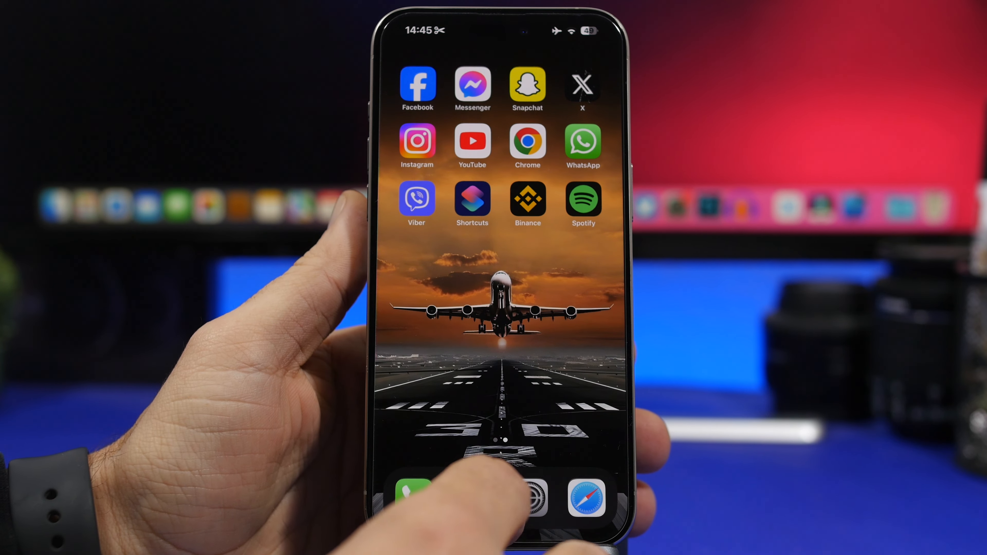
pyautogui.click(588, 497)
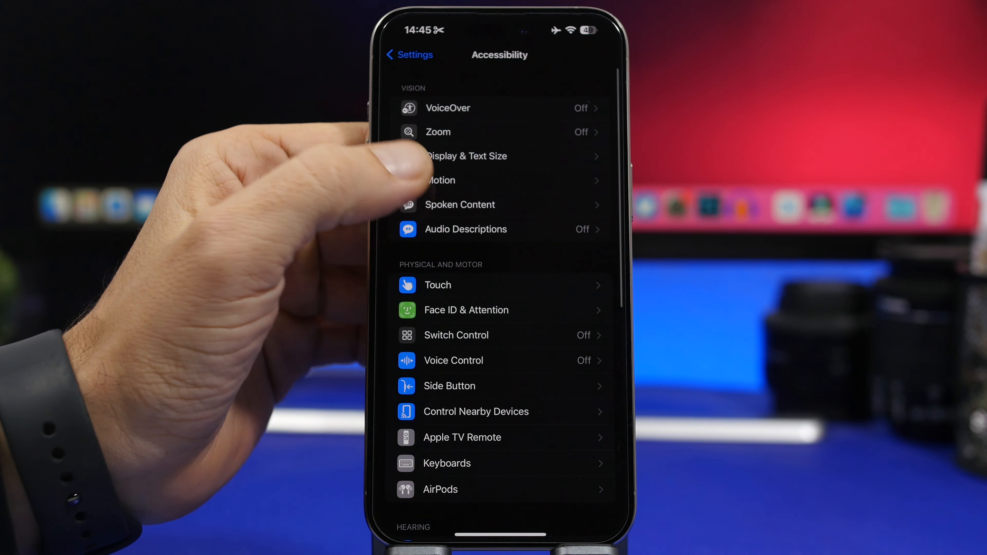
# Step: In Accessibility > Motion, switch Reduce Motion and Prefer Cross-Fade Transitions on system-wide
pyautogui.click(440, 181)
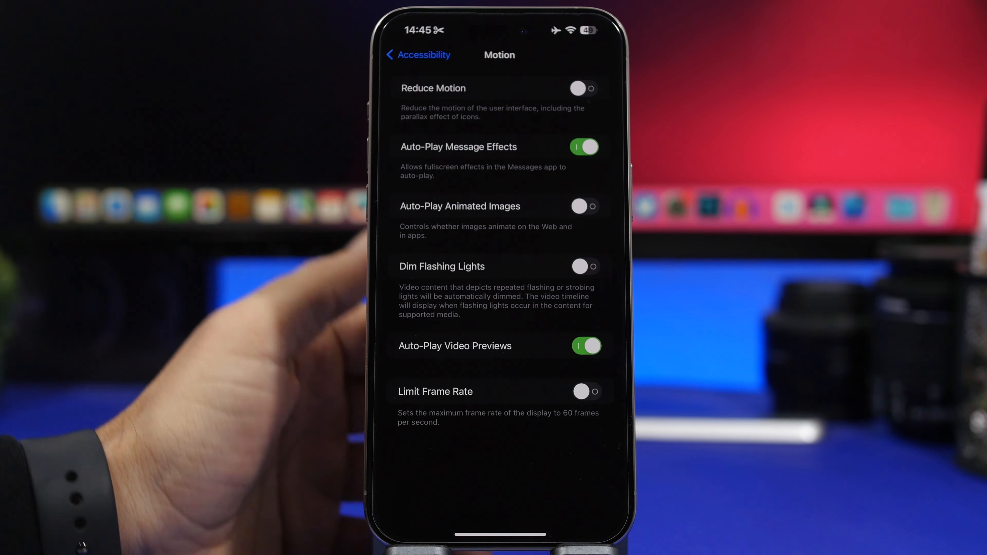
pyautogui.click(582, 88)
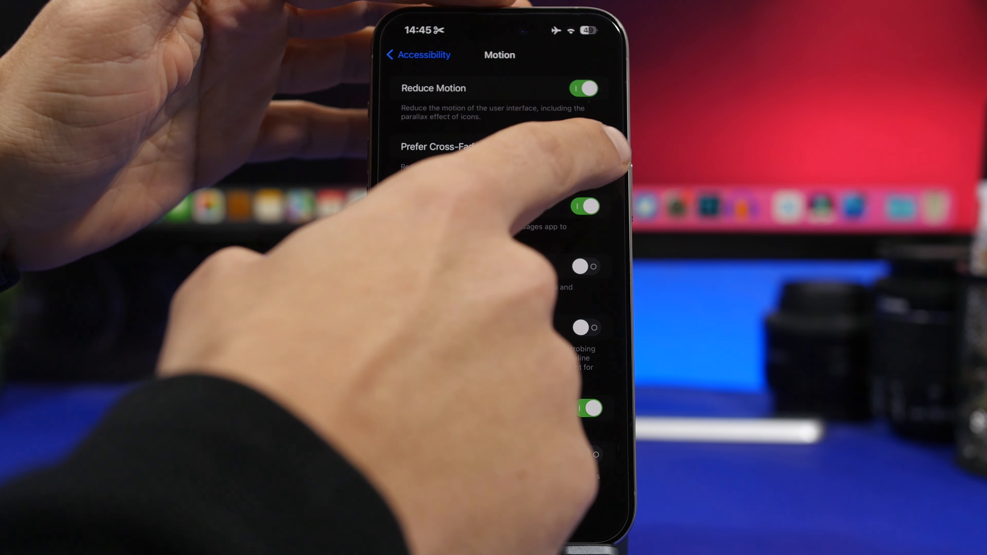
pyautogui.click(417, 55)
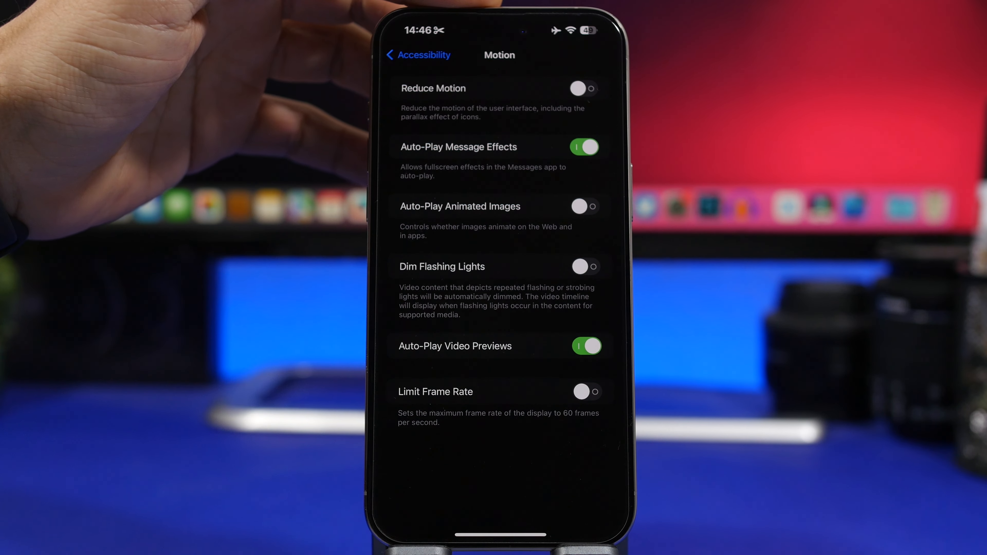
# Step: From Per-App Settings, add Home Screen & App Library as a customized app with all options at Default
pyautogui.click(417, 55)
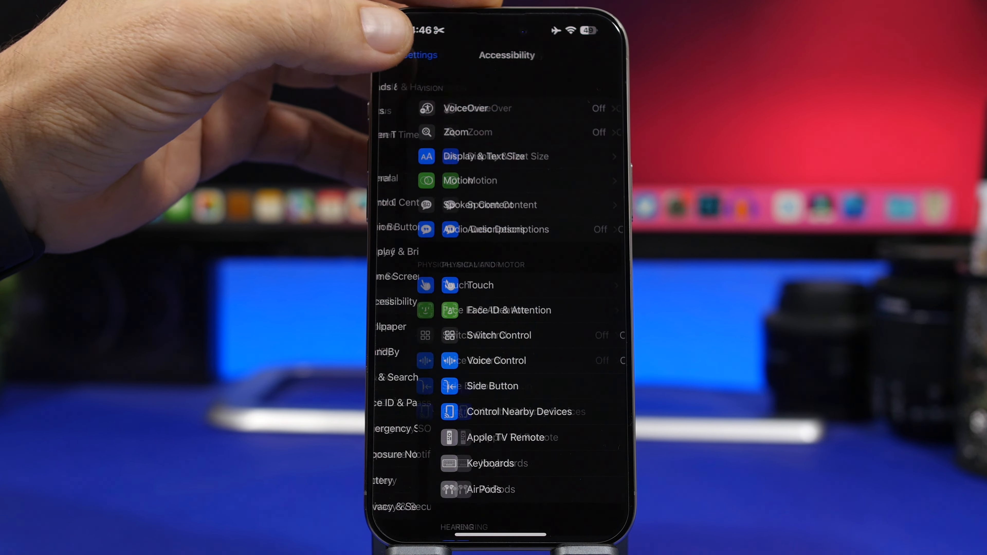
pyautogui.click(409, 55)
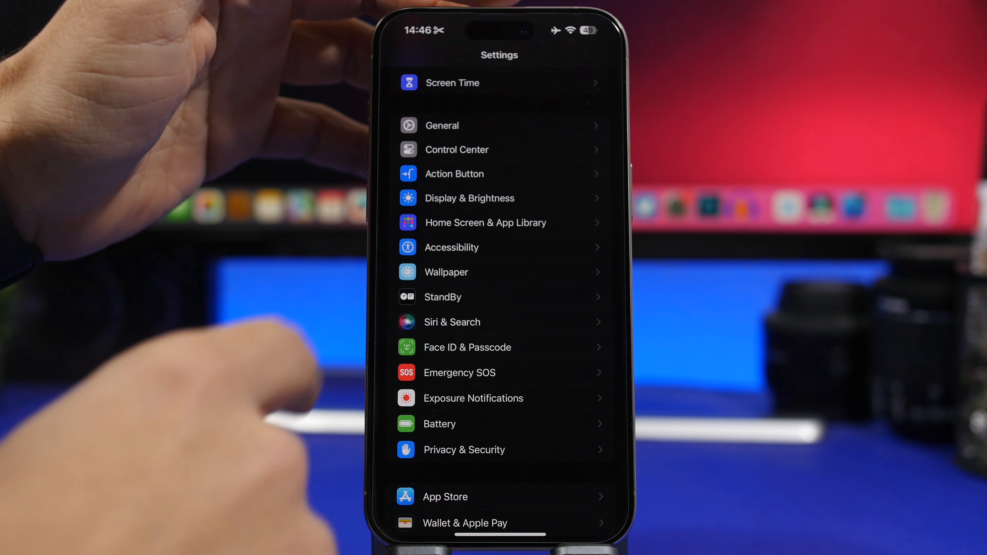
pyautogui.click(451, 247)
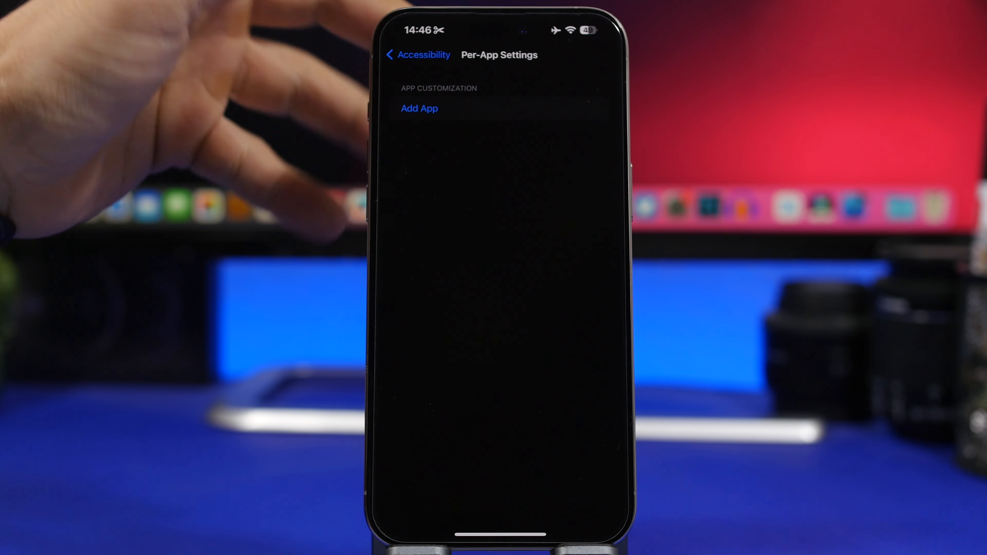
pyautogui.click(419, 108)
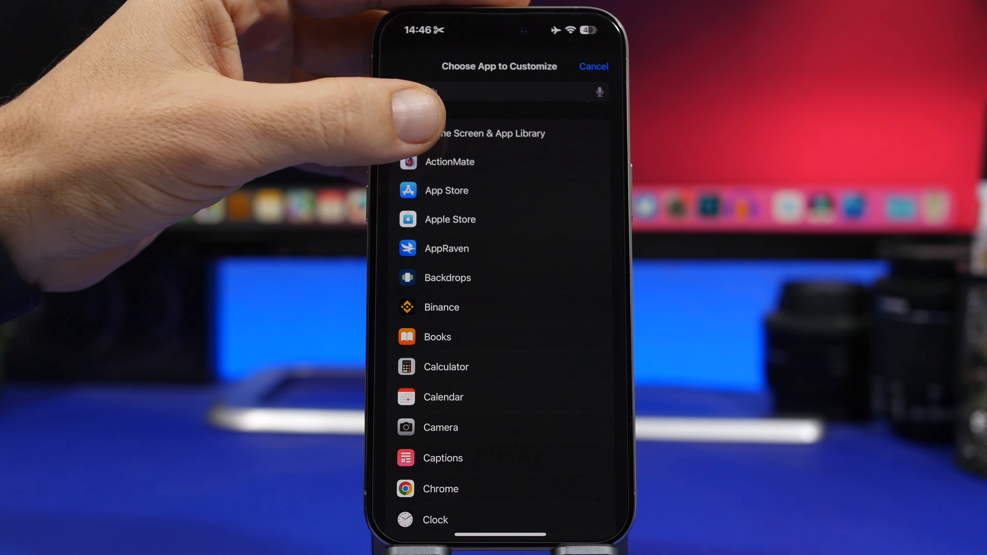
pyautogui.click(592, 66)
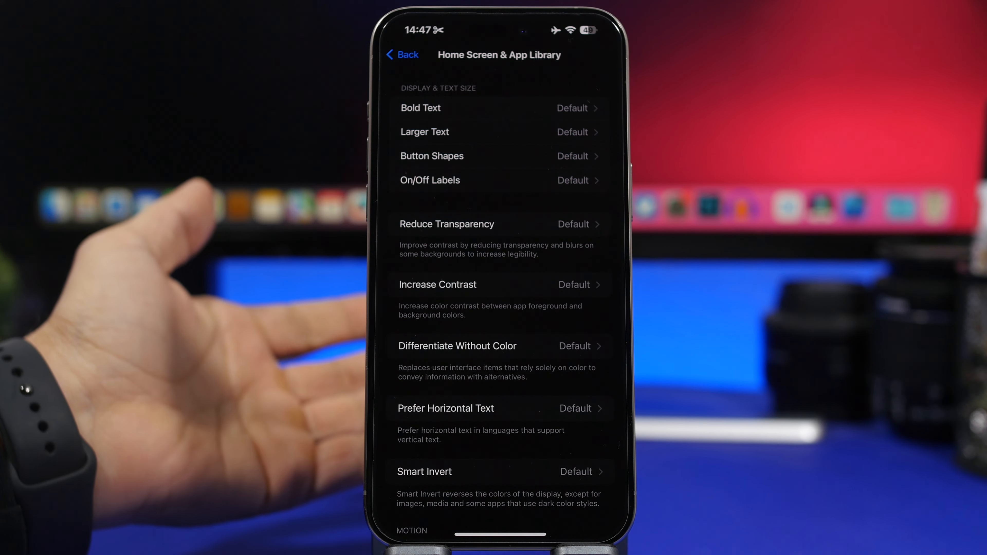
# Step: Set Reduce Motion to On and Prefer Cross-Fade Transitions to On for Home Screen & App Library
pyautogui.scroll(-3)
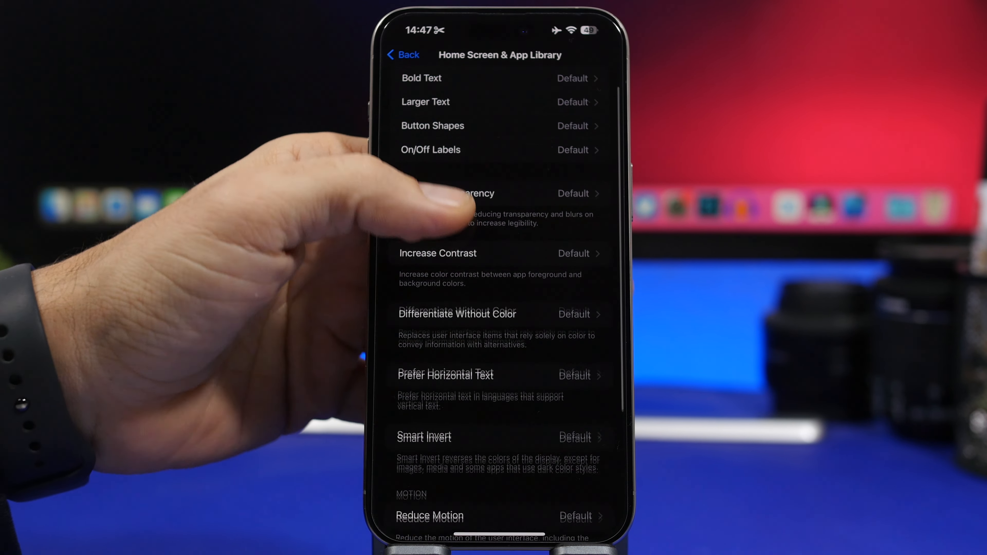
pyautogui.click(430, 516)
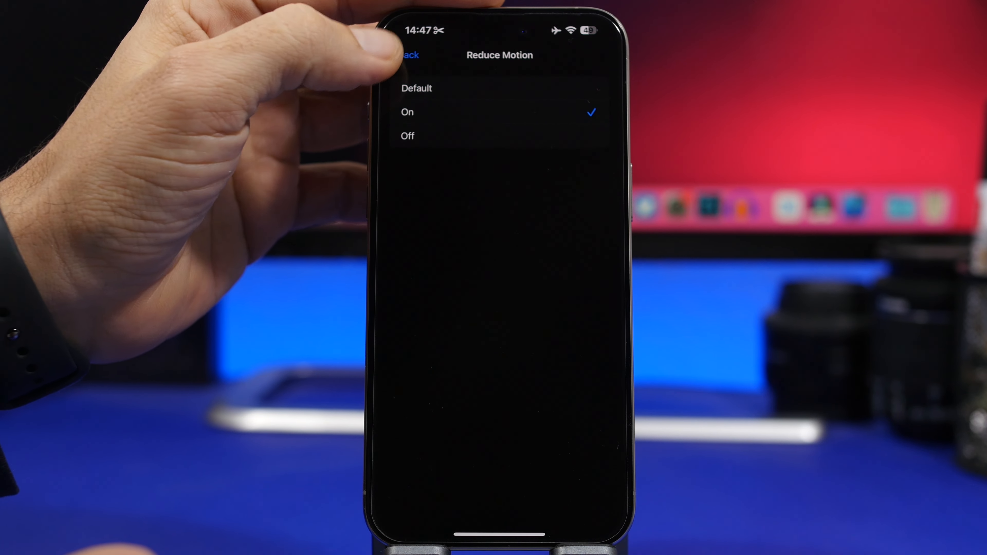
pyautogui.click(403, 56)
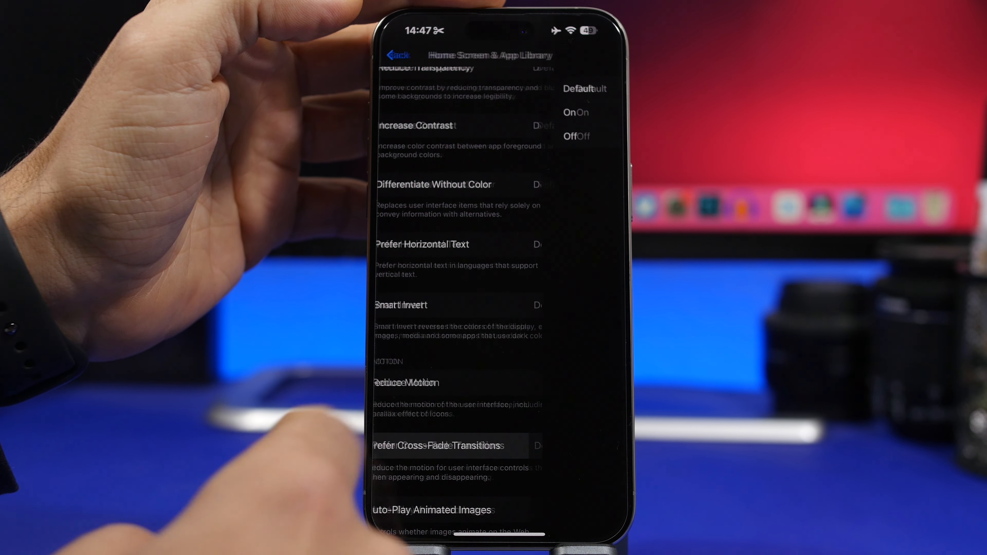
pyautogui.click(441, 445)
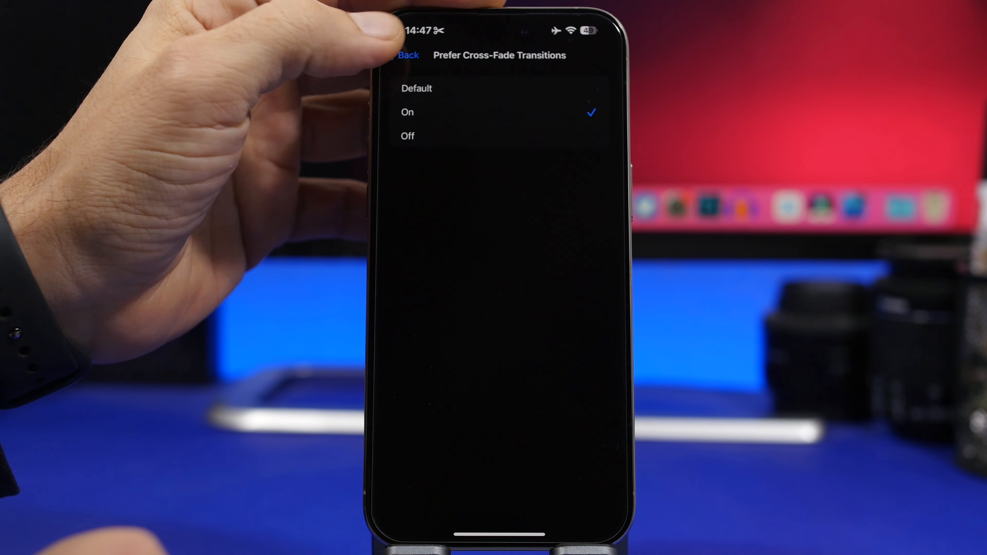
pyautogui.click(406, 55)
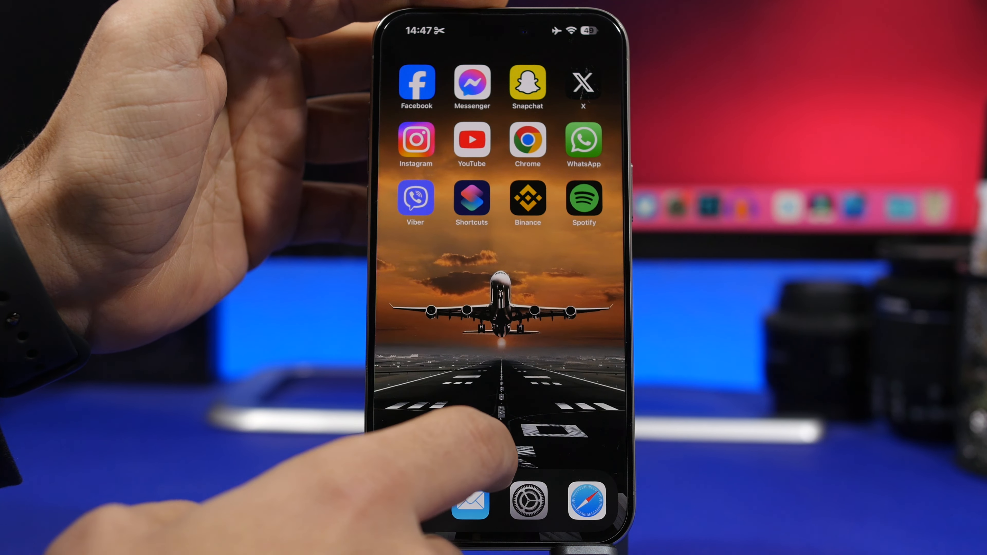
# Step: Reopen Settings and confirm Per-App Settings lists no customized apps, returning to Accessibility
pyautogui.click(529, 502)
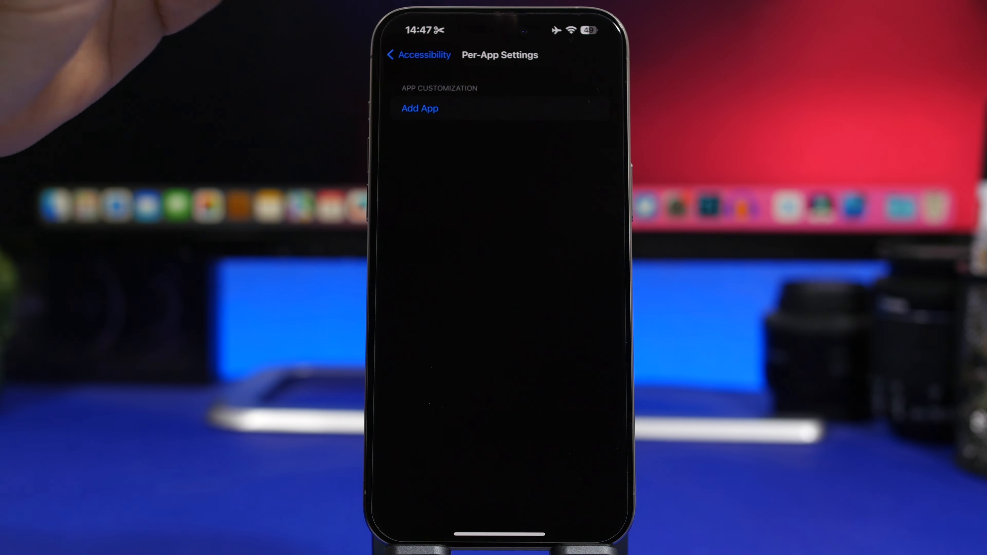
pyautogui.click(418, 55)
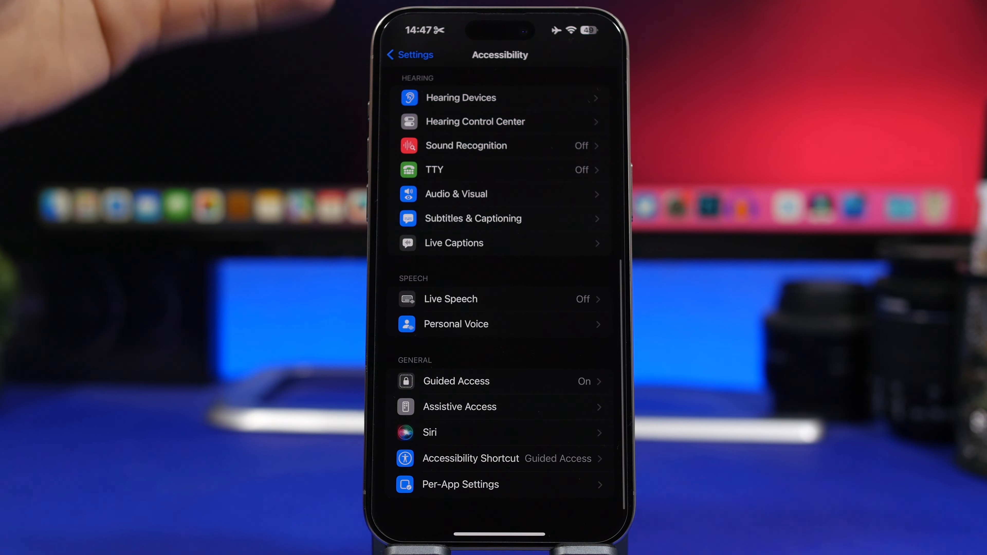